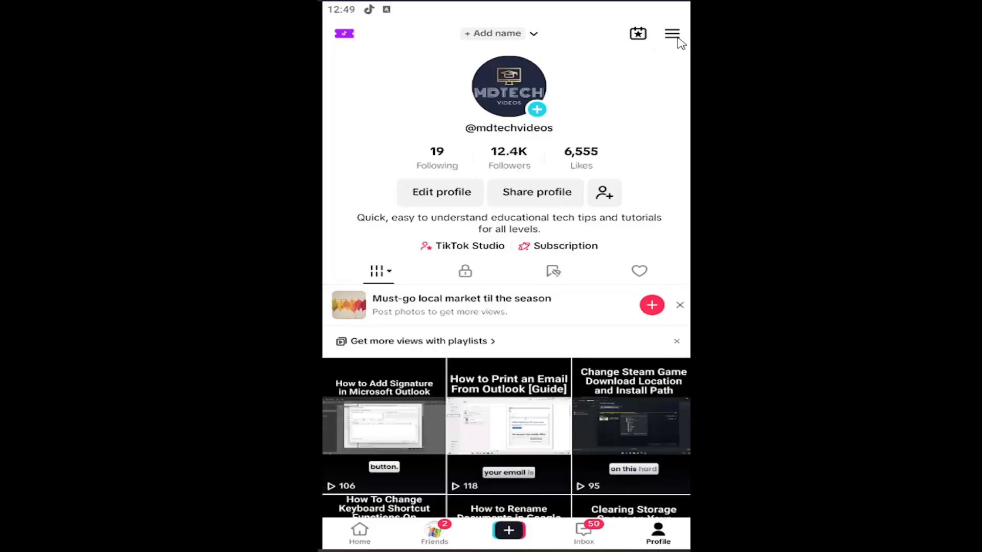
Go from the profile menu to Settings and privacy and scroll to the content and display options
left_click(672, 32)
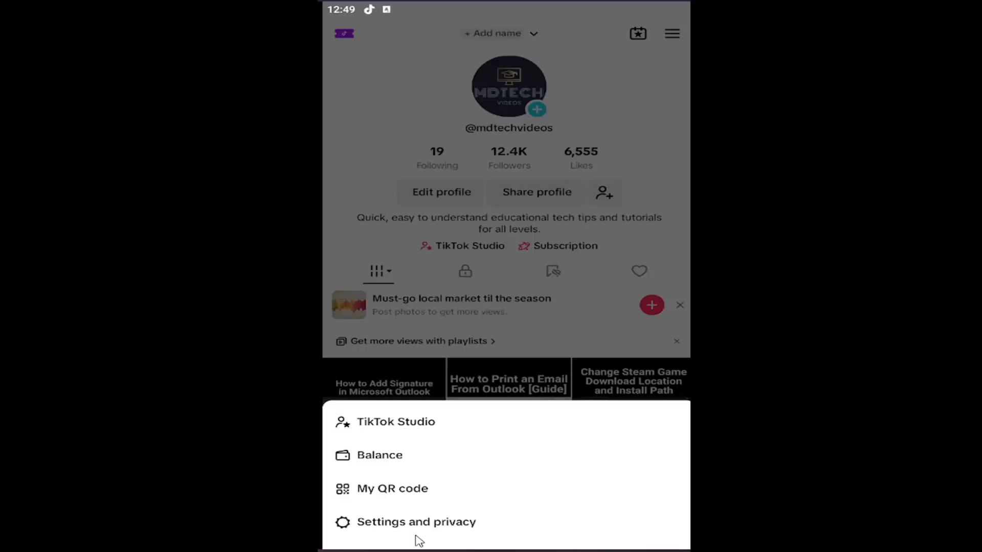
left_click(416, 522)
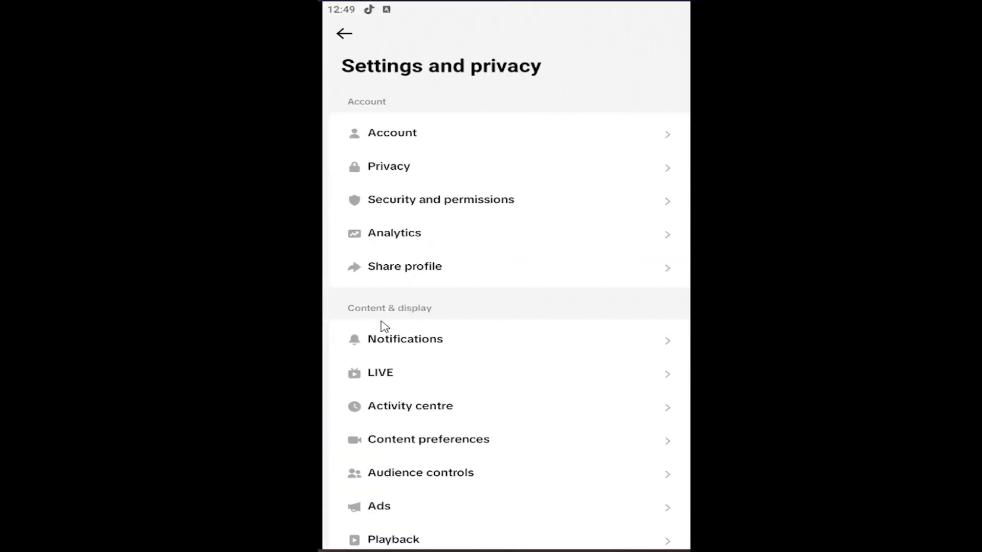
scroll("down", 3)
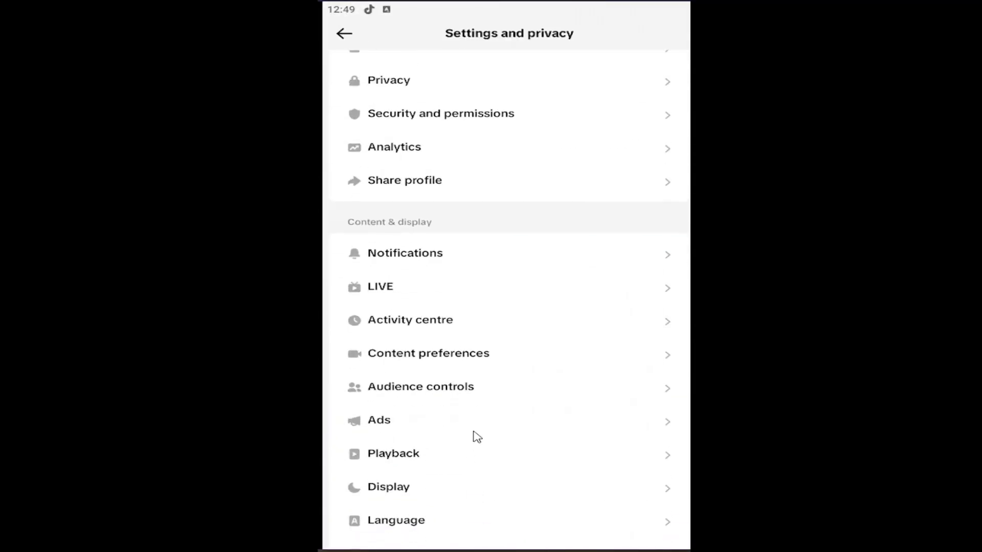
In Playback, switch 'Open TikTok on mute' off and return to the profile page
left_click(393, 453)
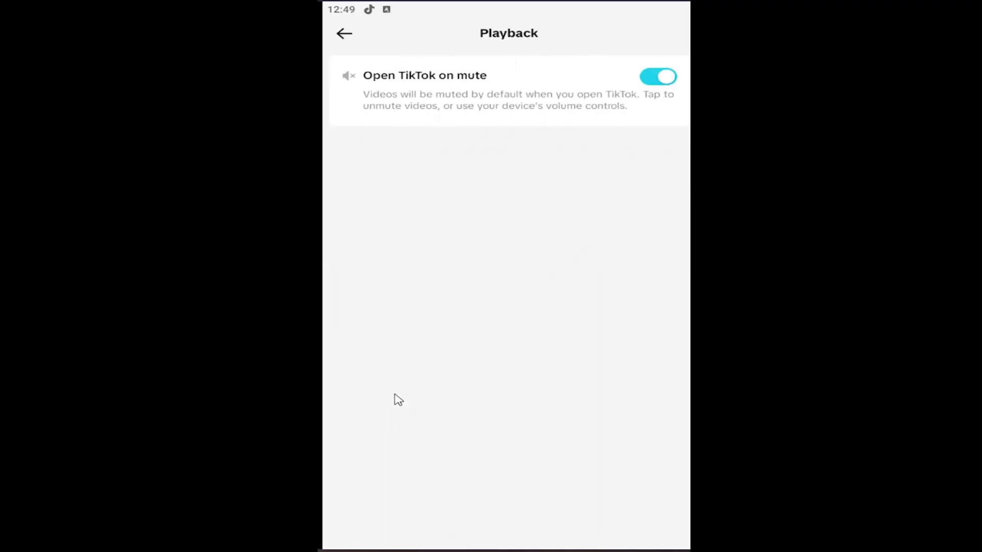
mouse_move(608, 91)
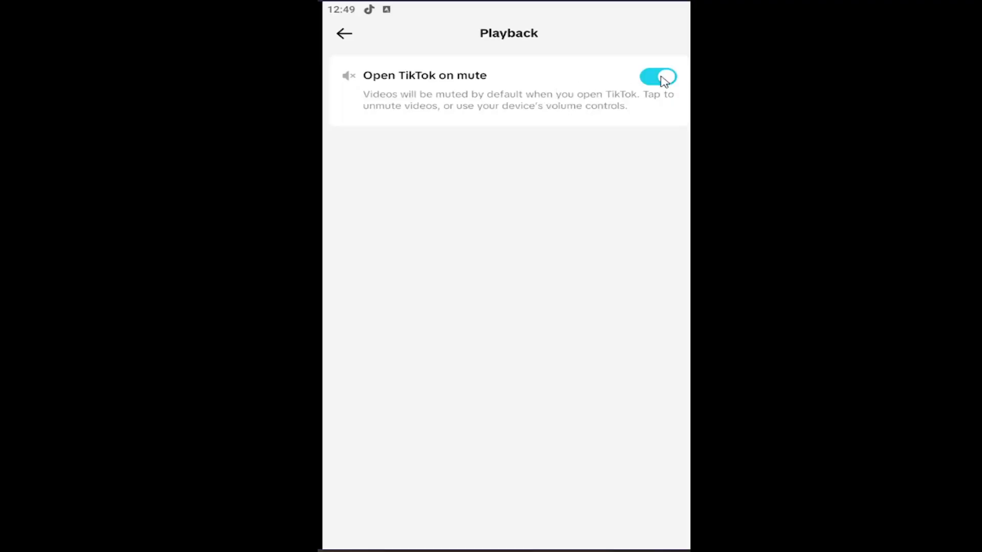
left_click(658, 77)
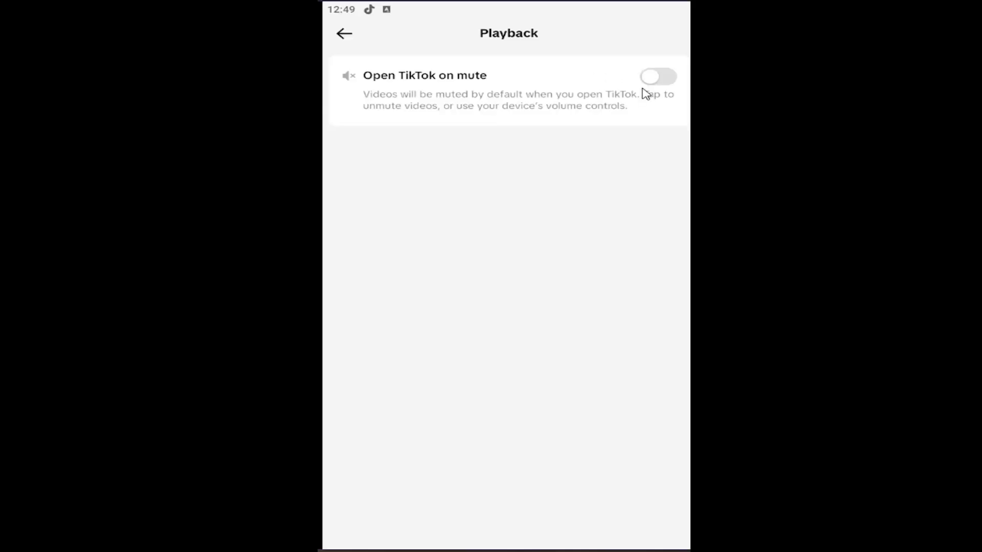
mouse_move(513, 141)
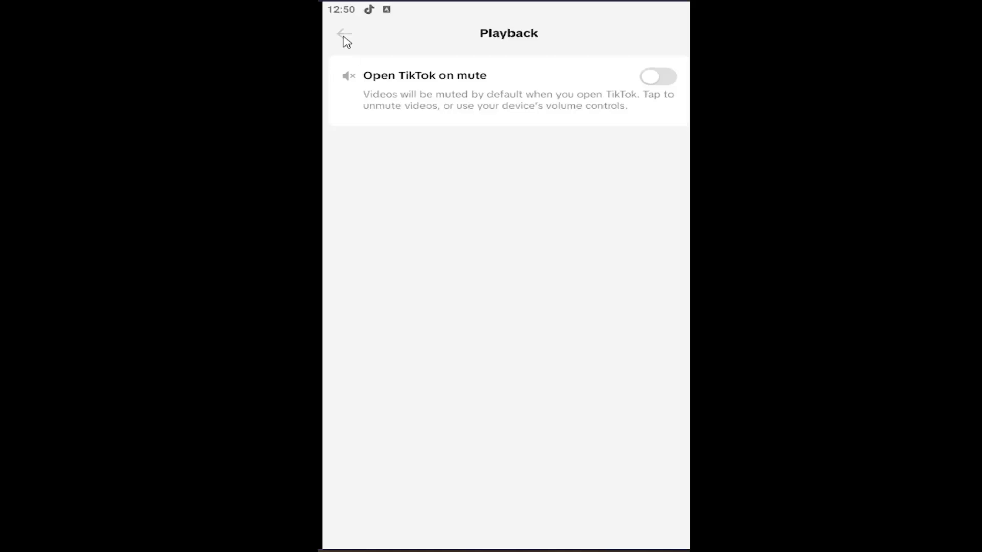
left_click(344, 33)
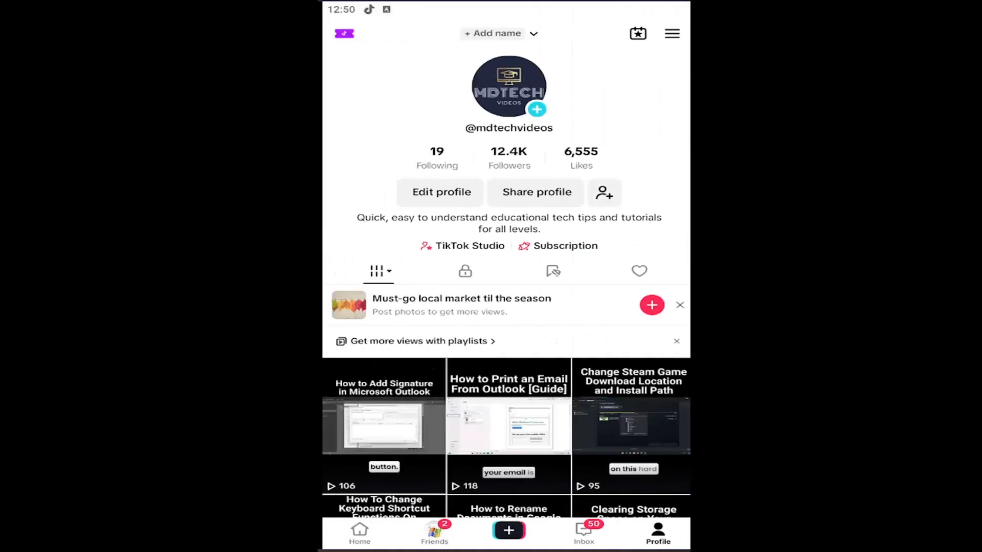